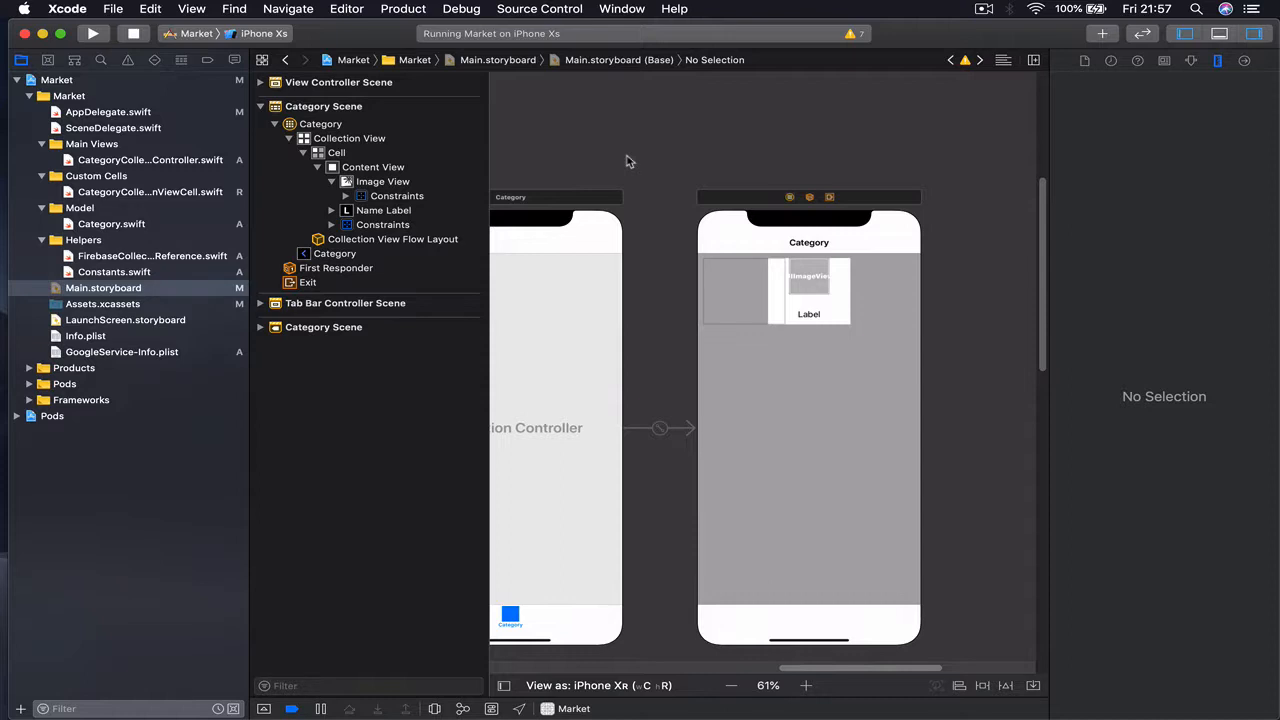
{"action": "mouse_move", "coordinate": [672, 346]}
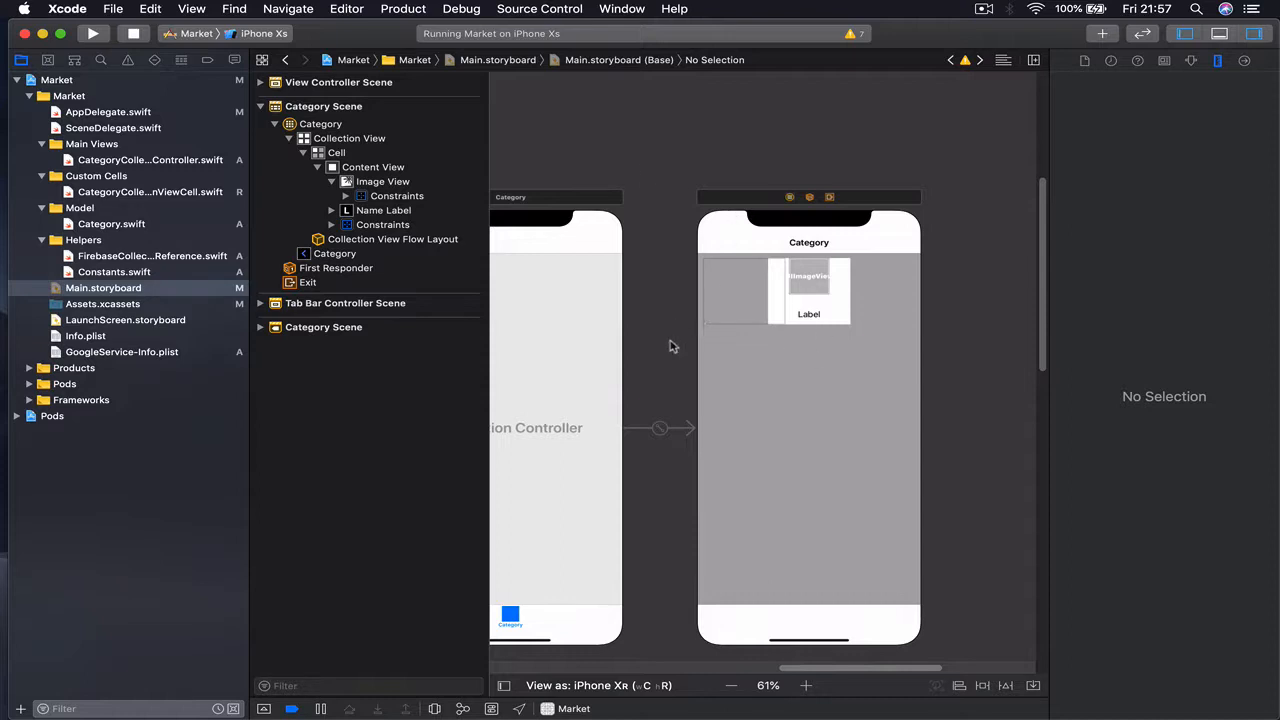
{"action": "mouse_move", "coordinate": [96, 288]}
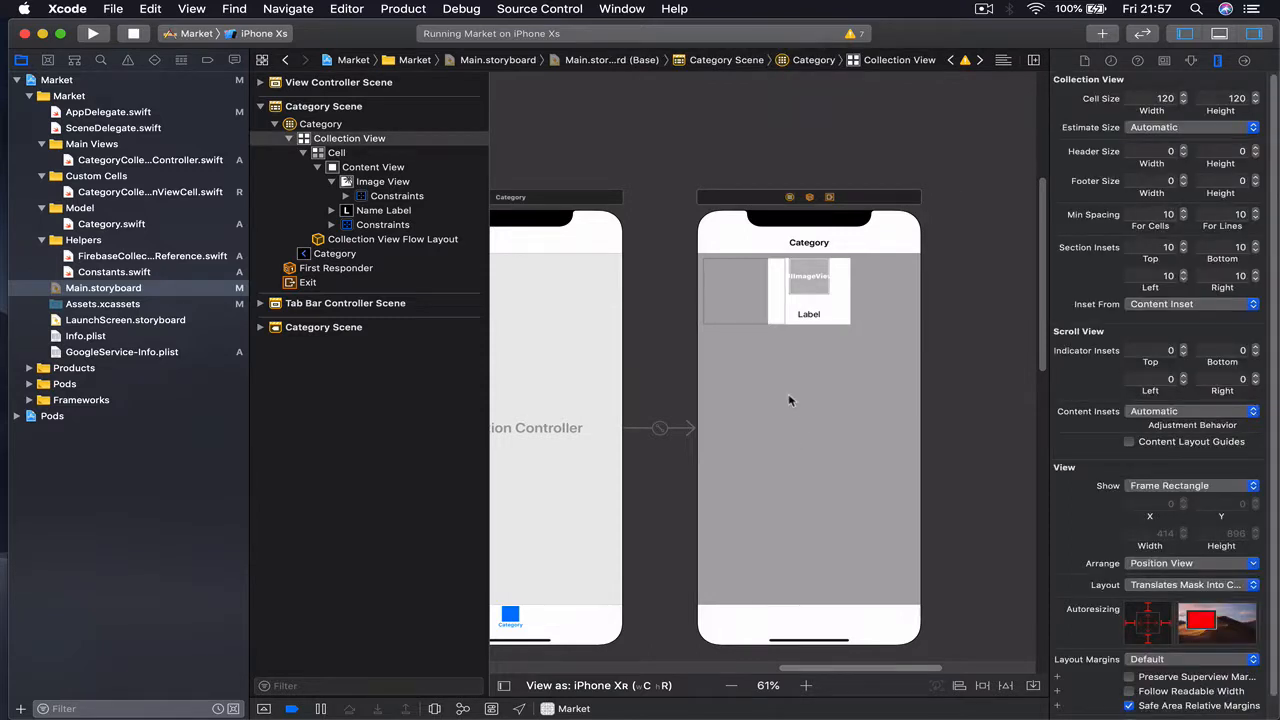
{"action": "mouse_move", "coordinate": [1240, 60]}
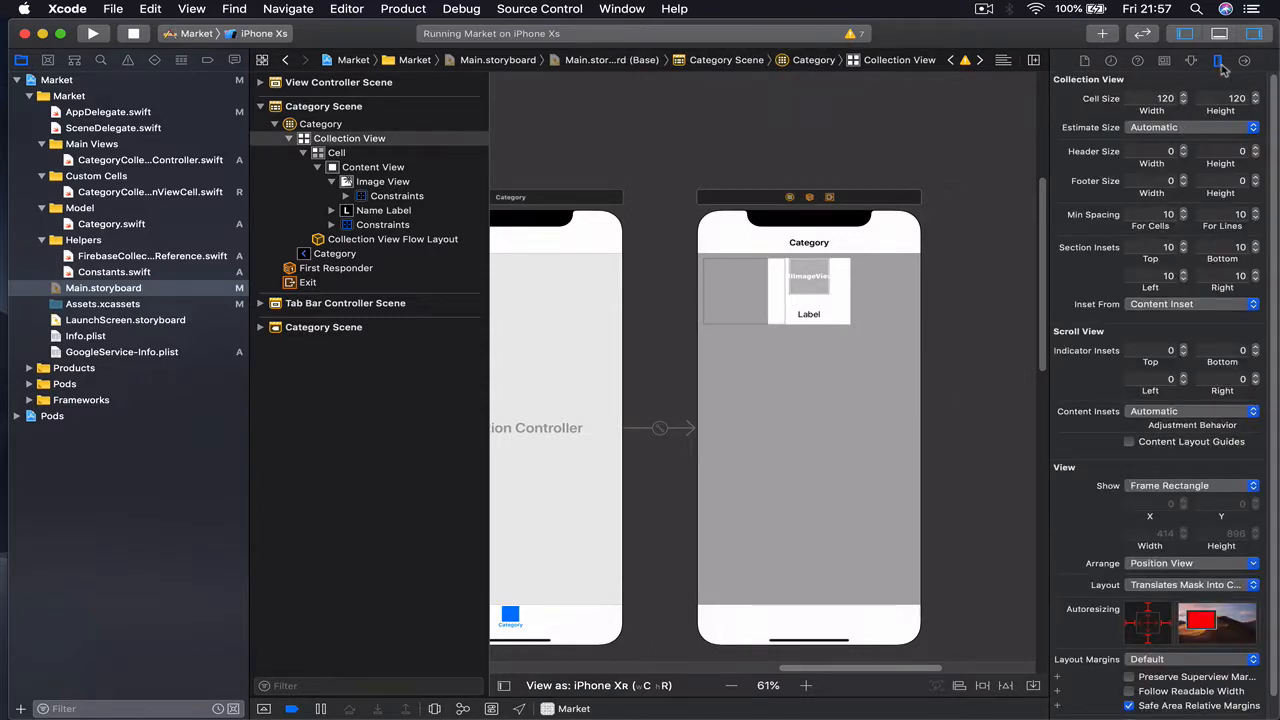
{"action": "mouse_move", "coordinate": [1214, 60]}
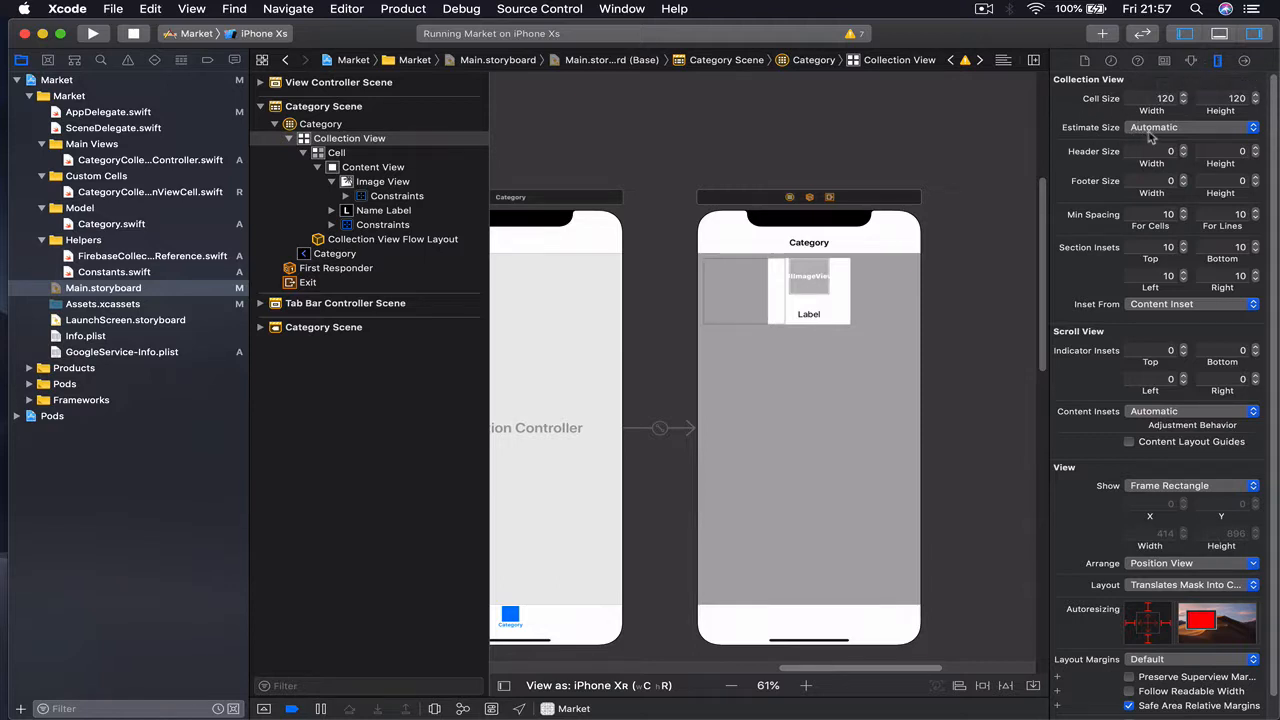
{"action": "mouse_move", "coordinate": [1176, 132]}
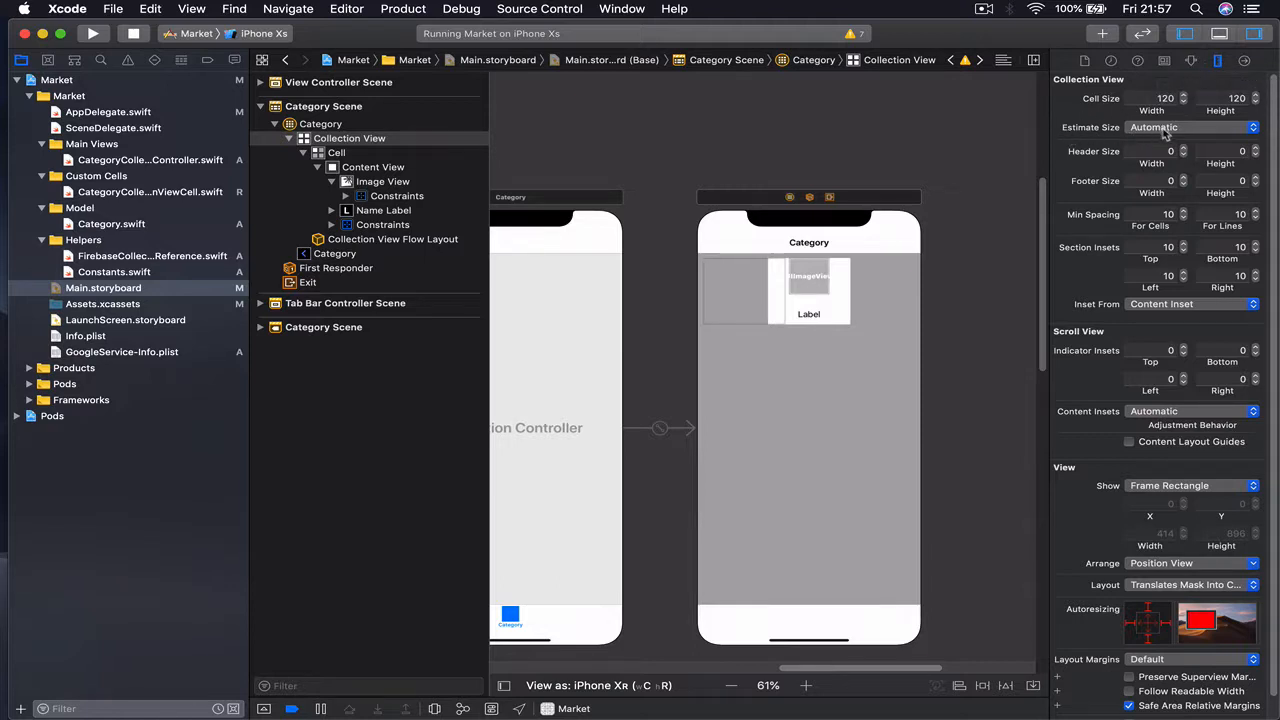
- Set the Category collection view's Estimate Size to None in the Size inspector
{"action": "left_click", "coordinate": [1190, 128]}
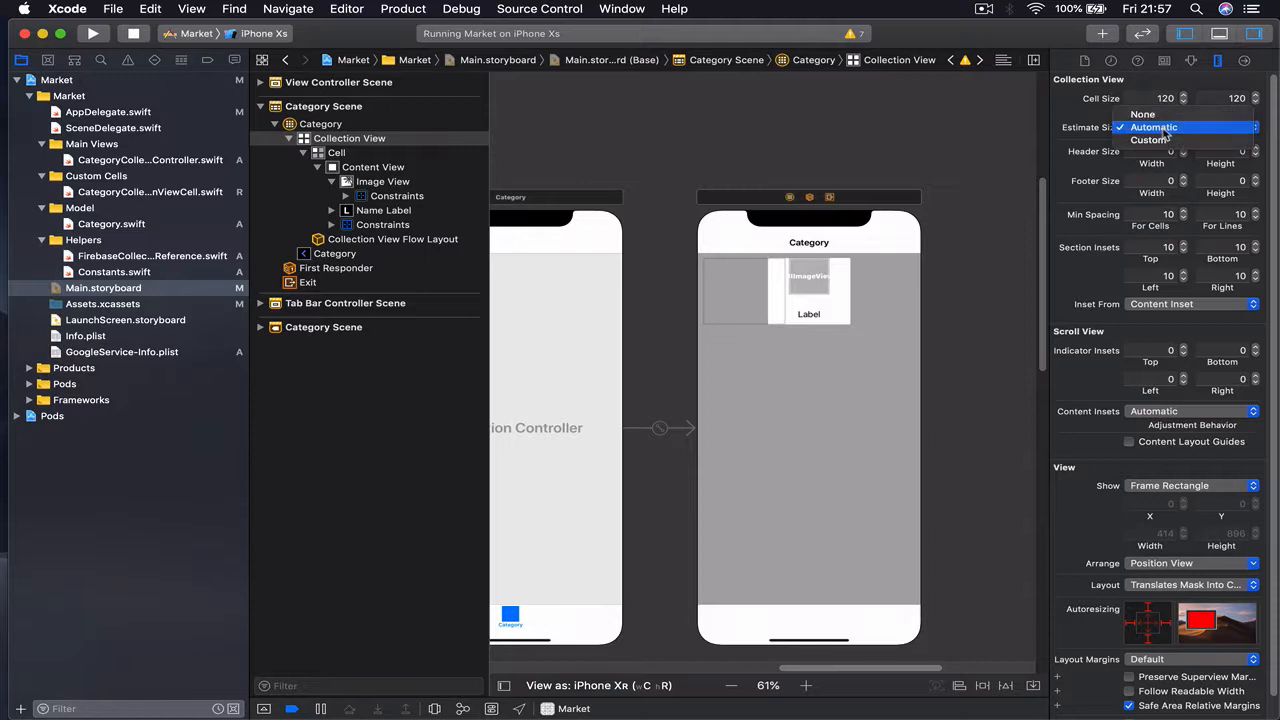
{"action": "left_click", "coordinate": [1142, 114]}
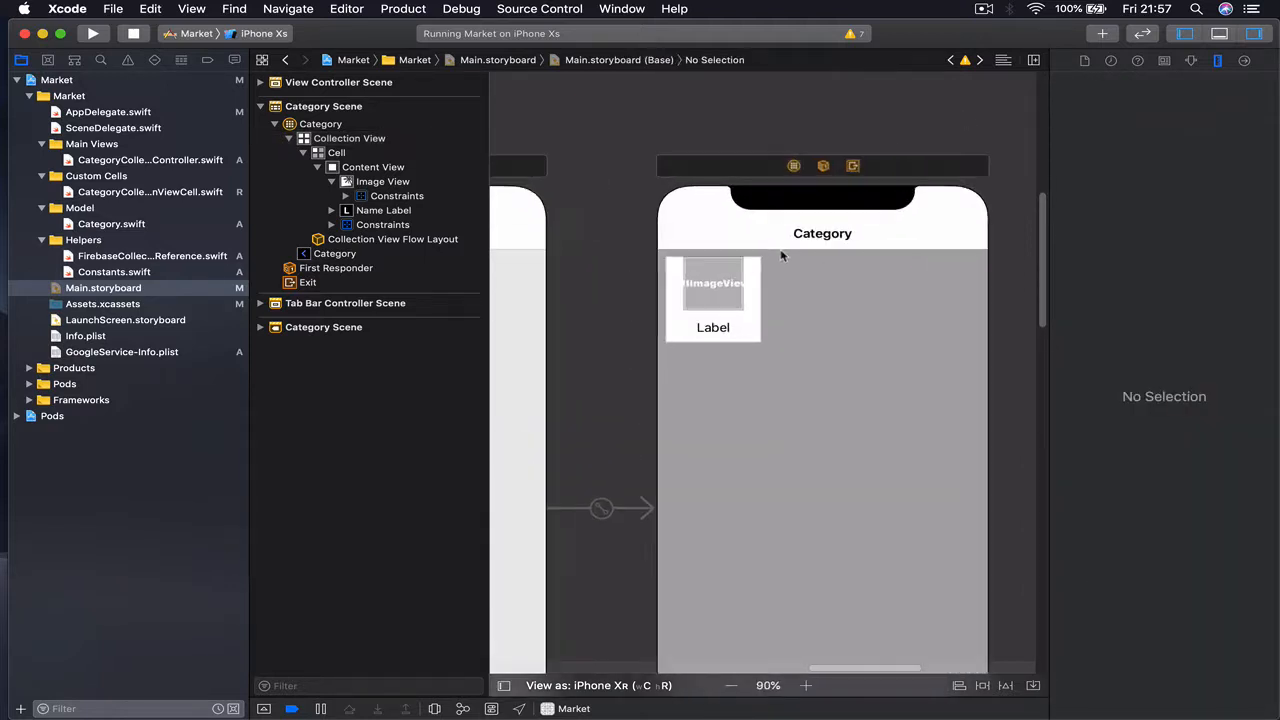
- Run the Market app again, stopping the running copy so it relaunches in the Simulator
{"action": "left_click", "coordinate": [92, 38]}
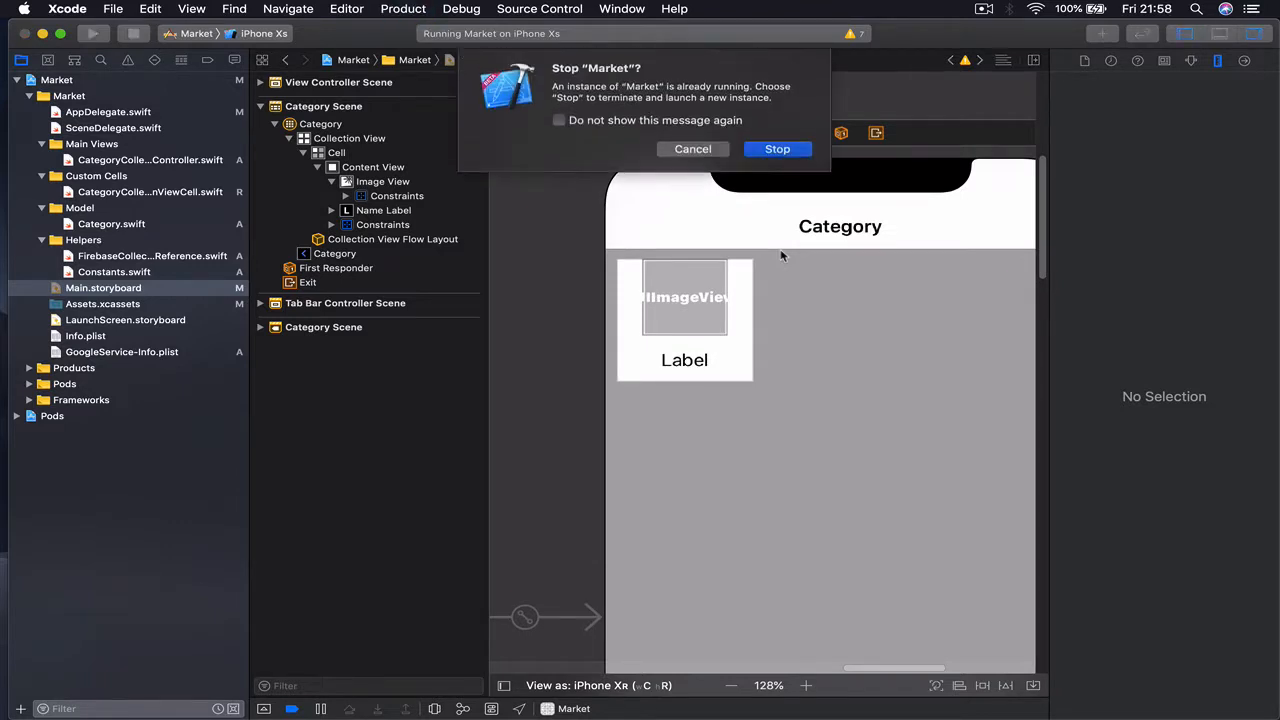
{"action": "left_click", "coordinate": [776, 148]}
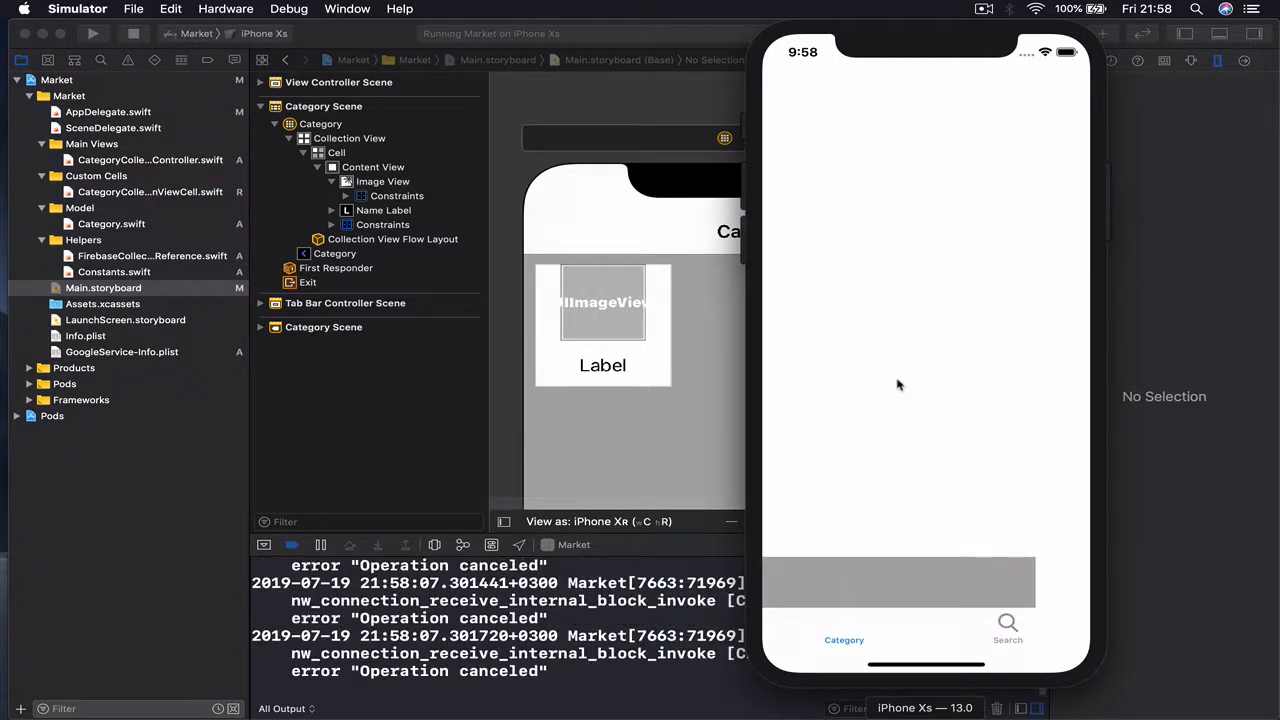
{"action": "mouse_move", "coordinate": [894, 474]}
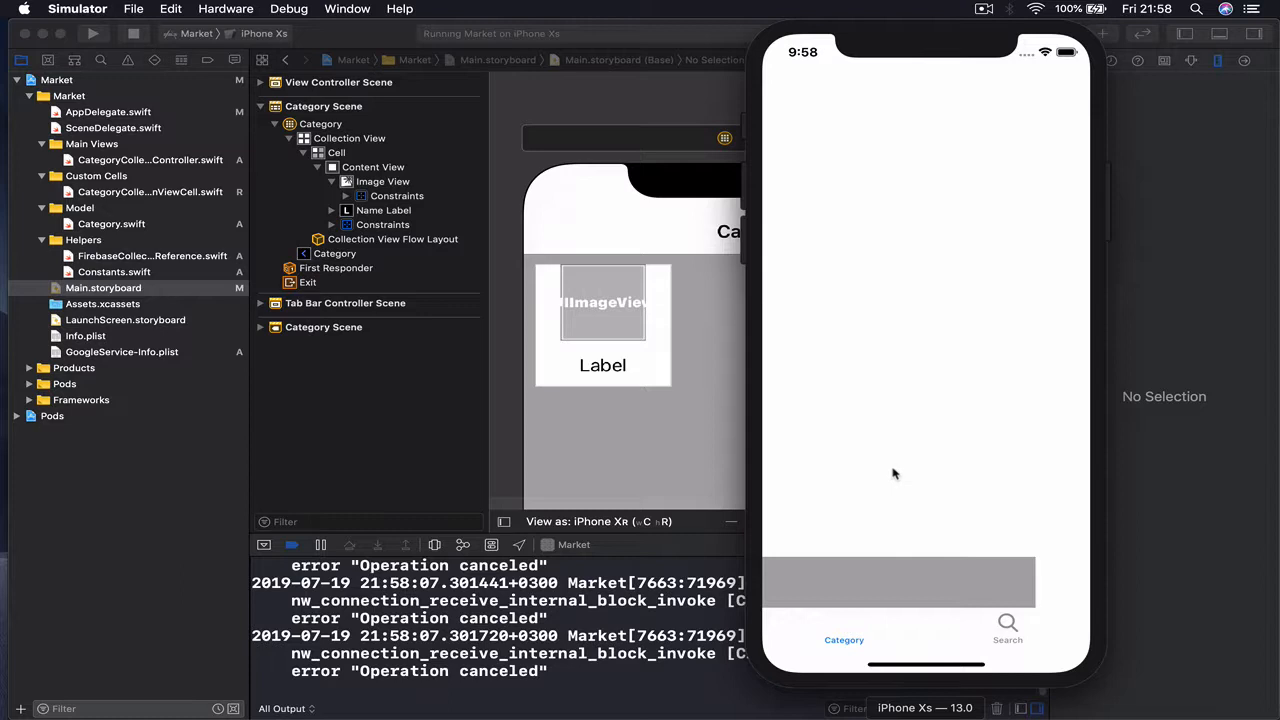
{"action": "mouse_move", "coordinate": [938, 362]}
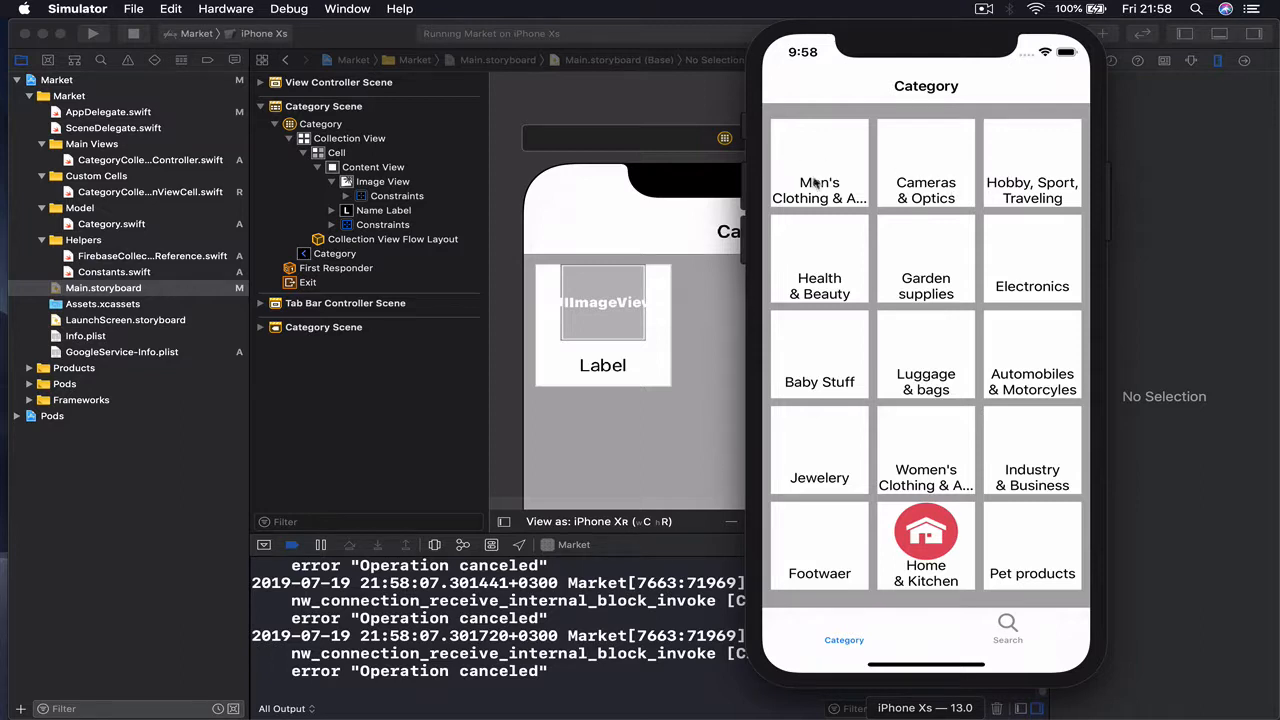
{"action": "mouse_move", "coordinate": [896, 336]}
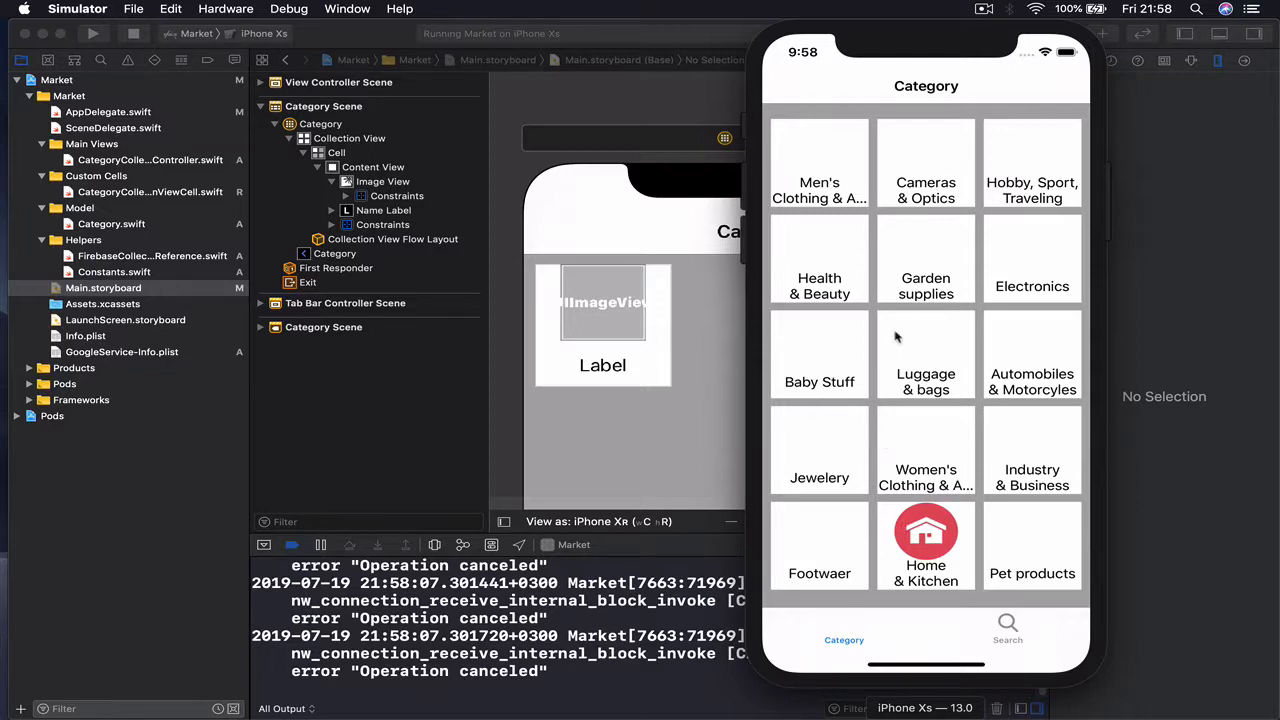
{"action": "mouse_move", "coordinate": [808, 198]}
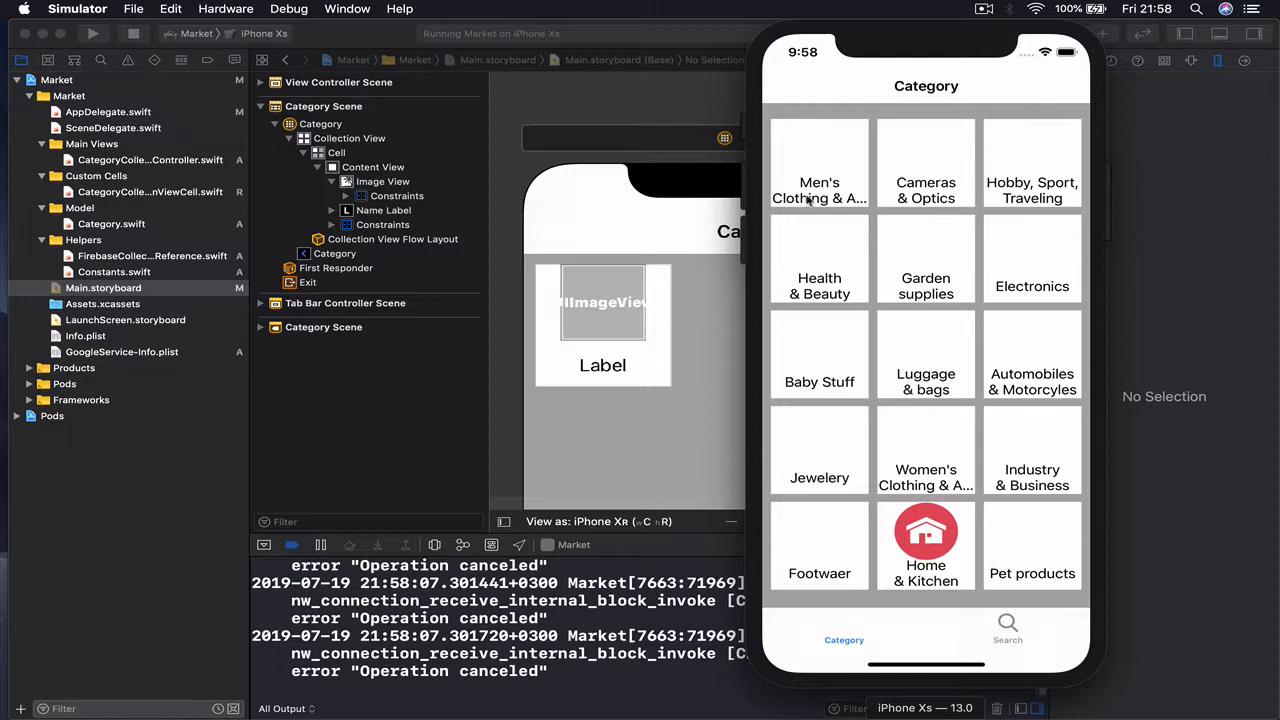
{"action": "mouse_move", "coordinate": [1068, 200]}
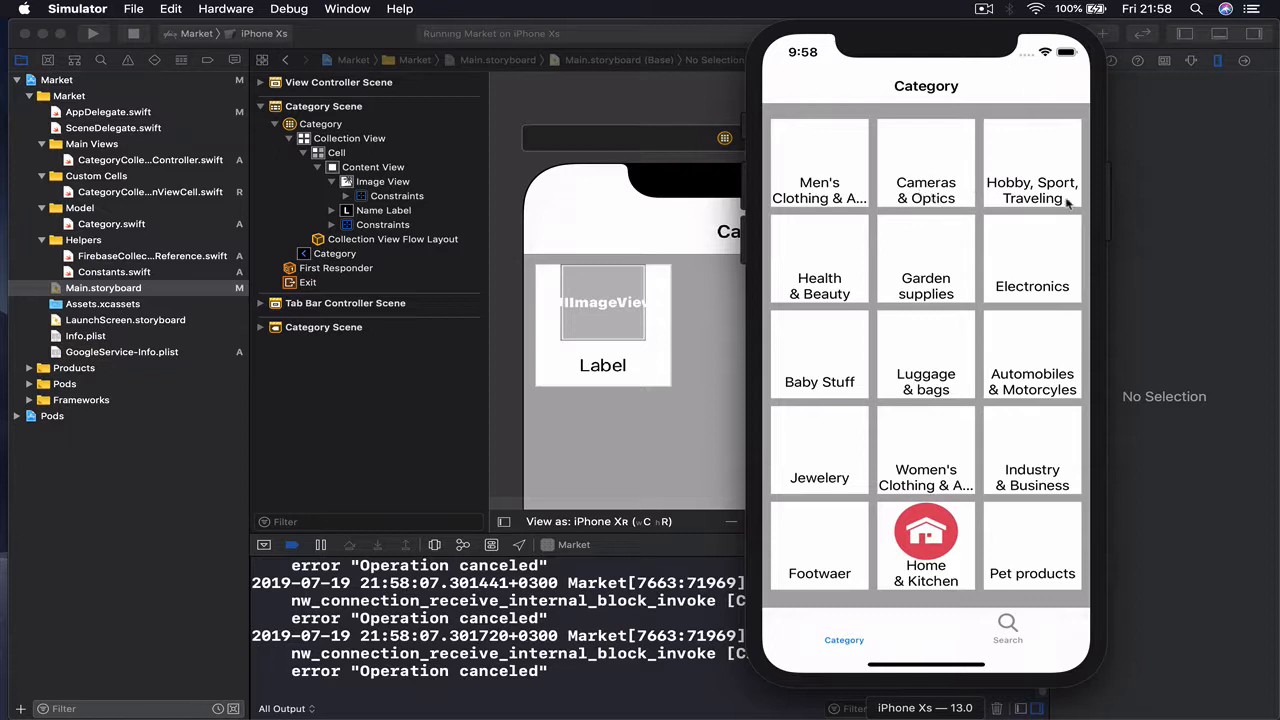
{"action": "mouse_move", "coordinate": [844, 158]}
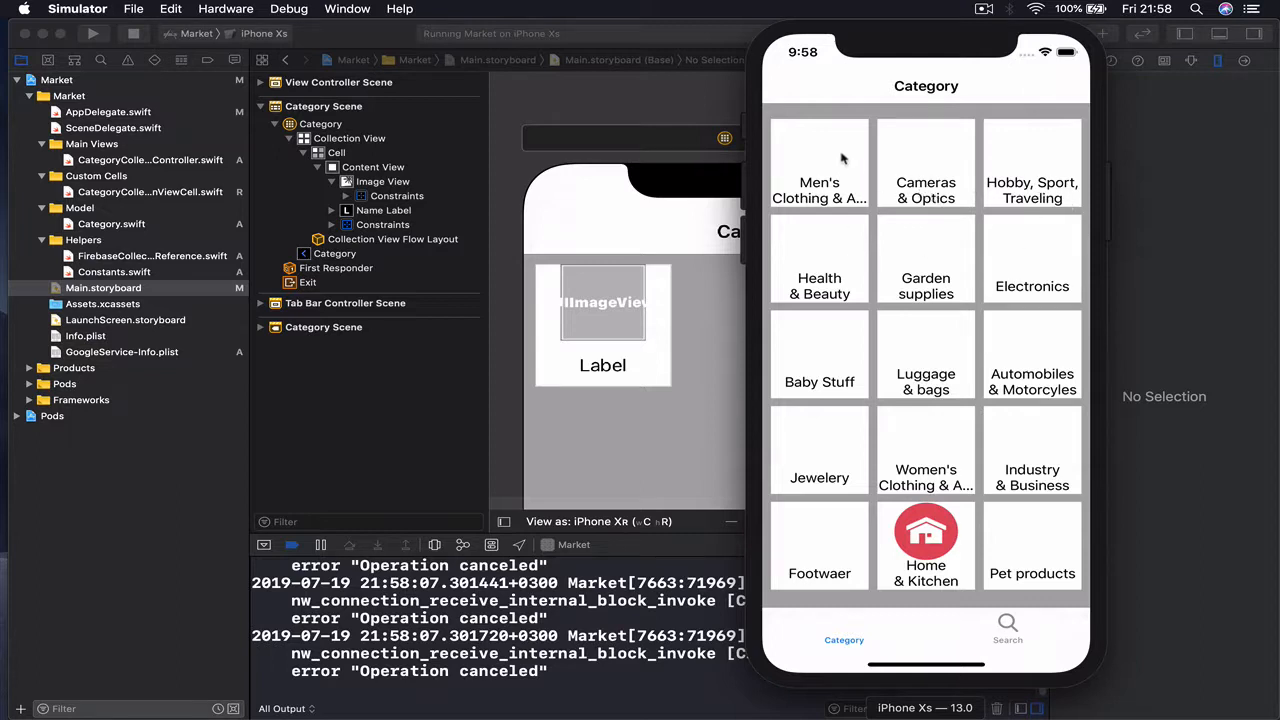
{"action": "mouse_move", "coordinate": [866, 316]}
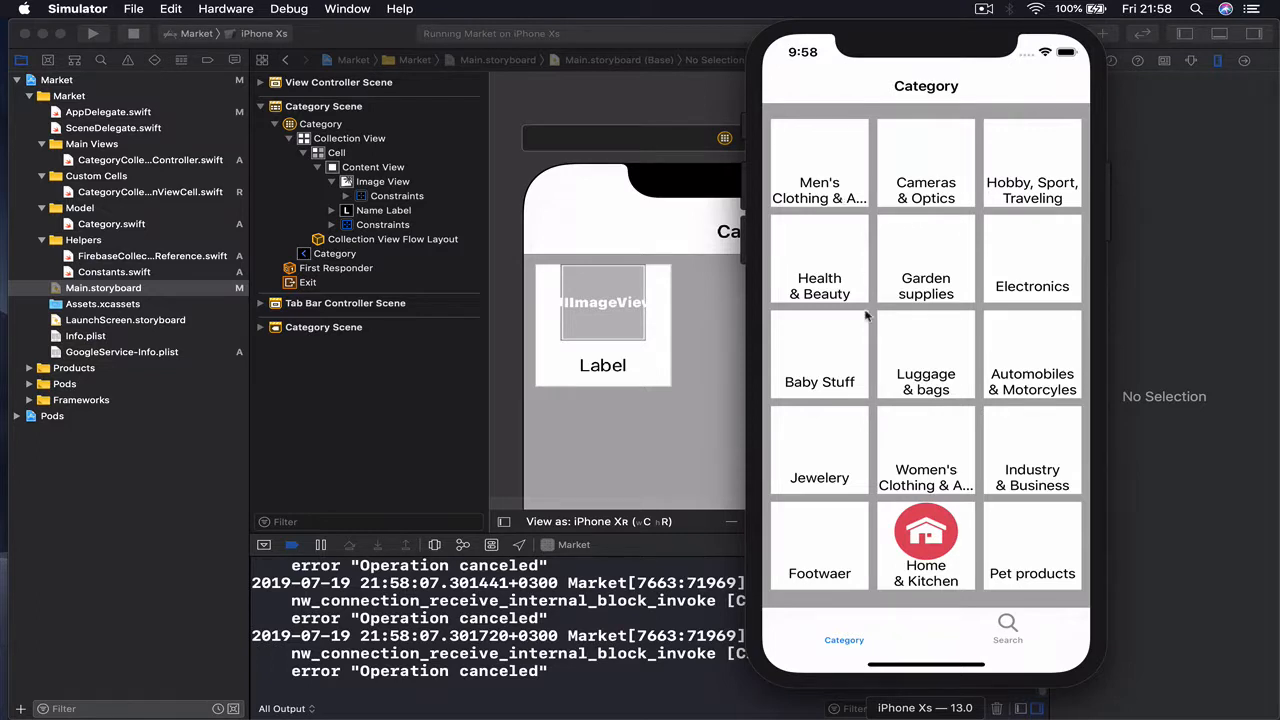
{"action": "mouse_move", "coordinate": [872, 240]}
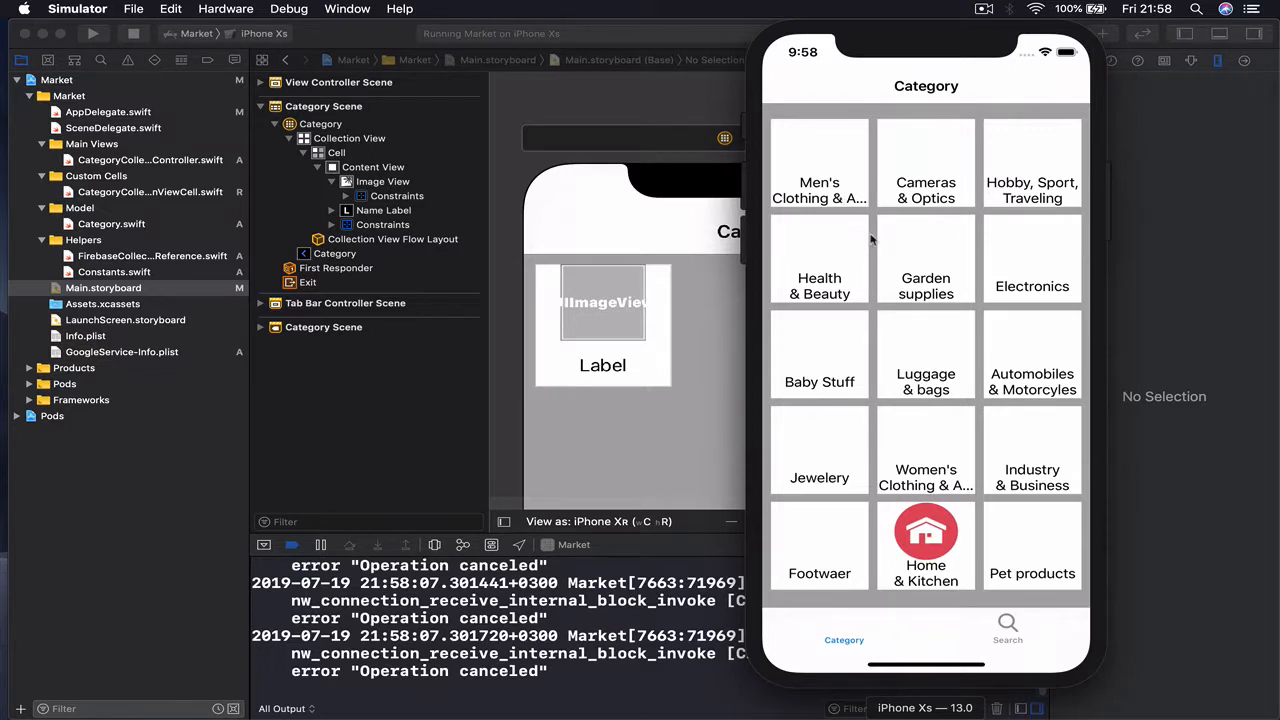
{"action": "mouse_move", "coordinate": [724, 176]}
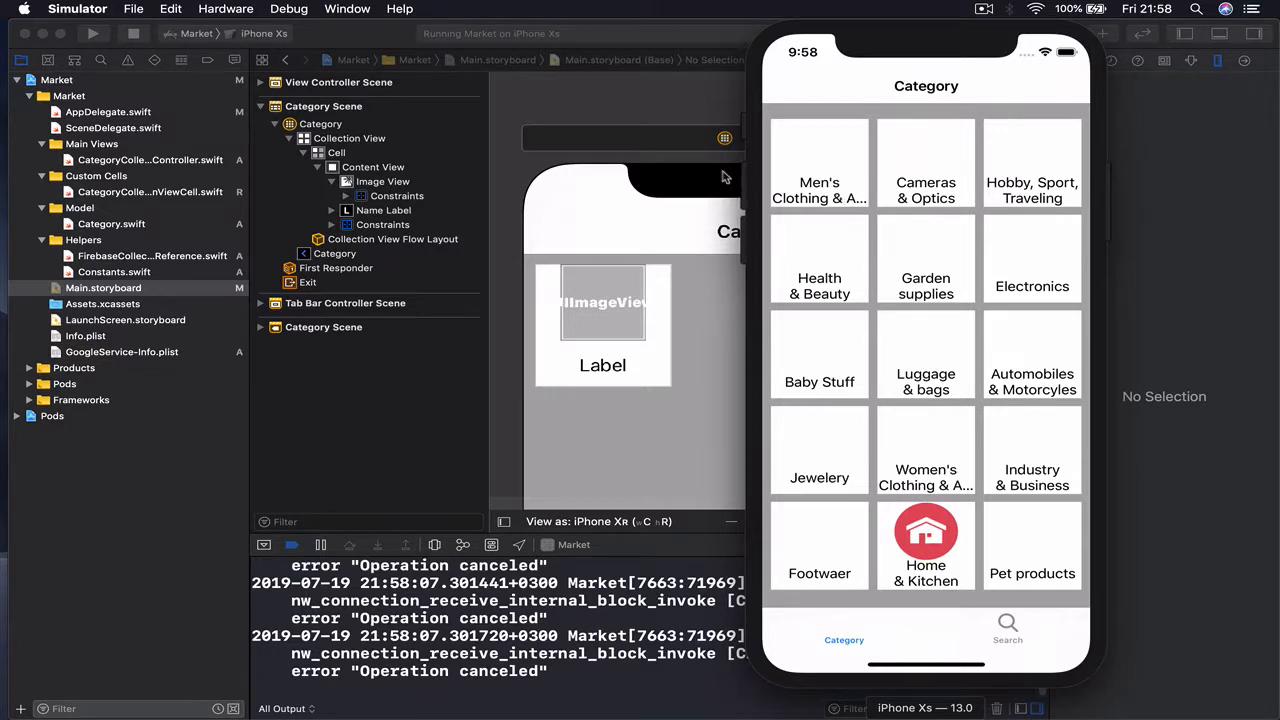